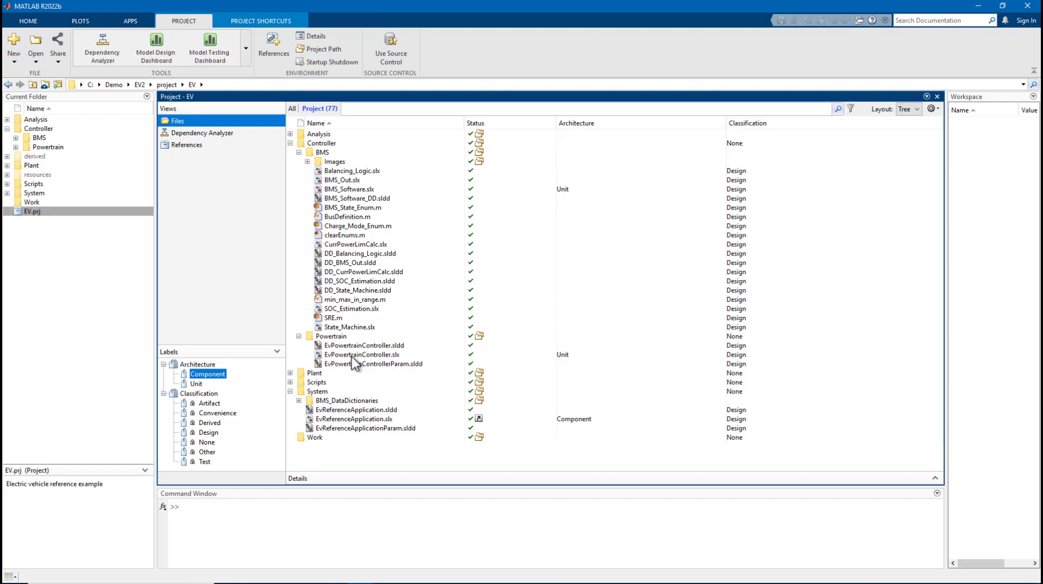
Select the EvPowertrainController model and launch the Model Design Dashboard for the EV project
double_click(360, 354)
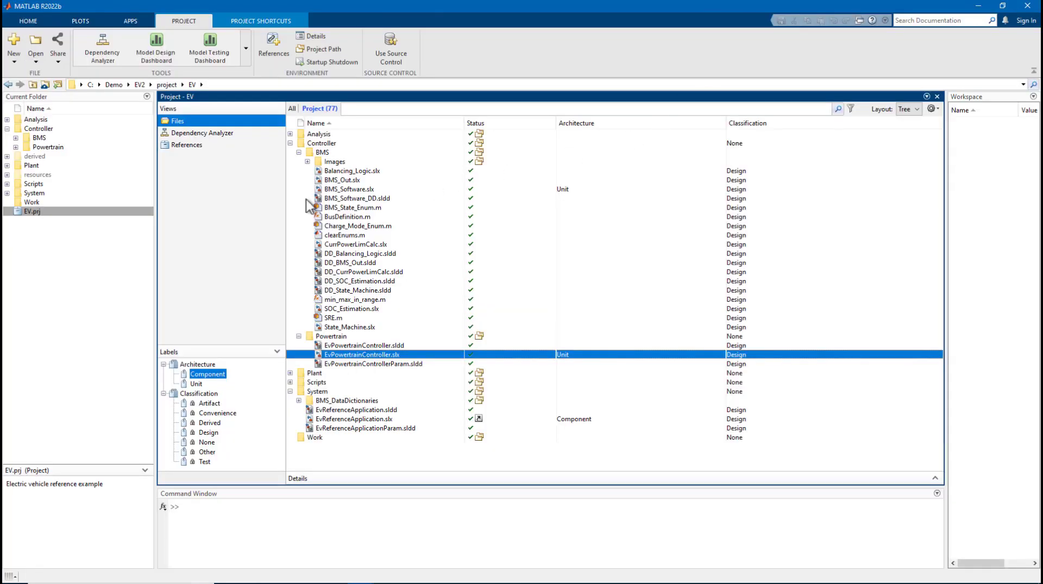
mouse_move(158, 53)
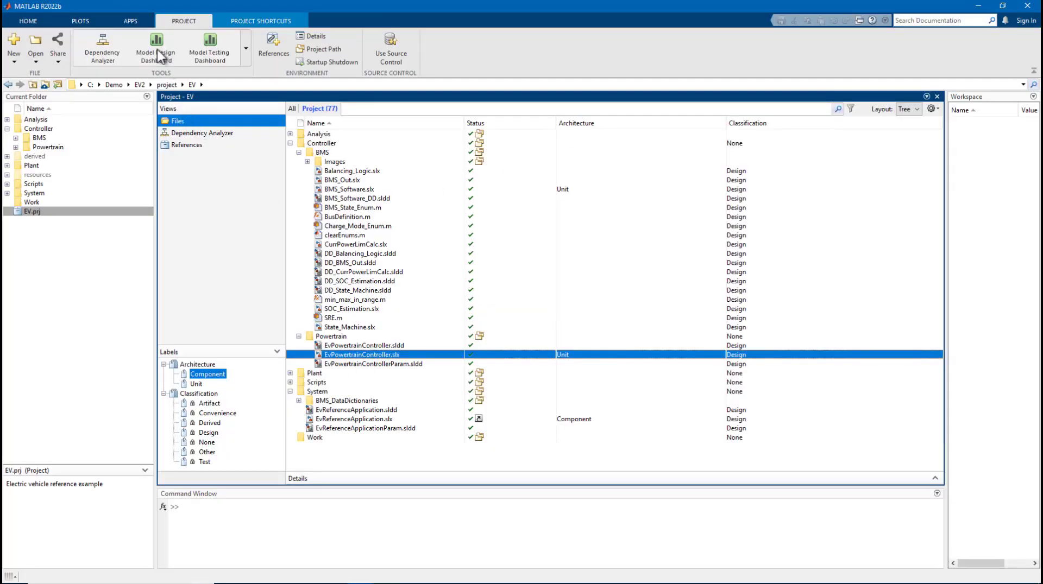
left_click(156, 44)
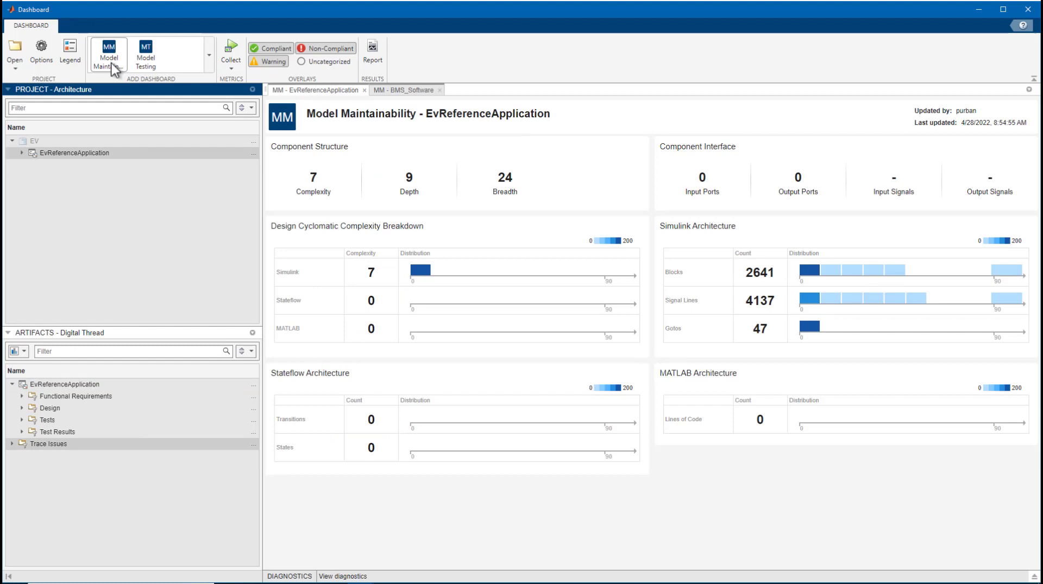
mouse_move(114, 56)
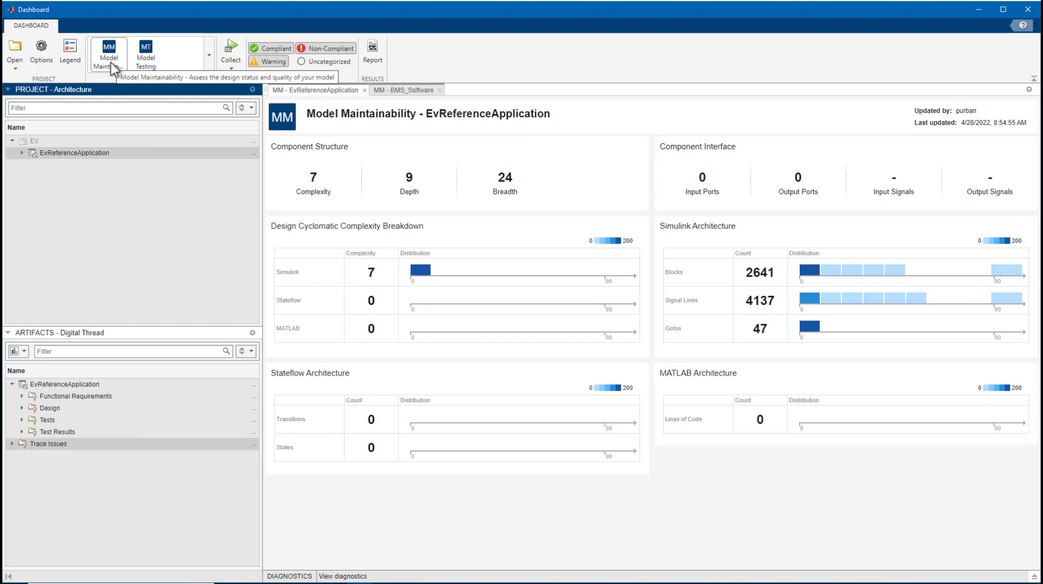
mouse_move(128, 71)
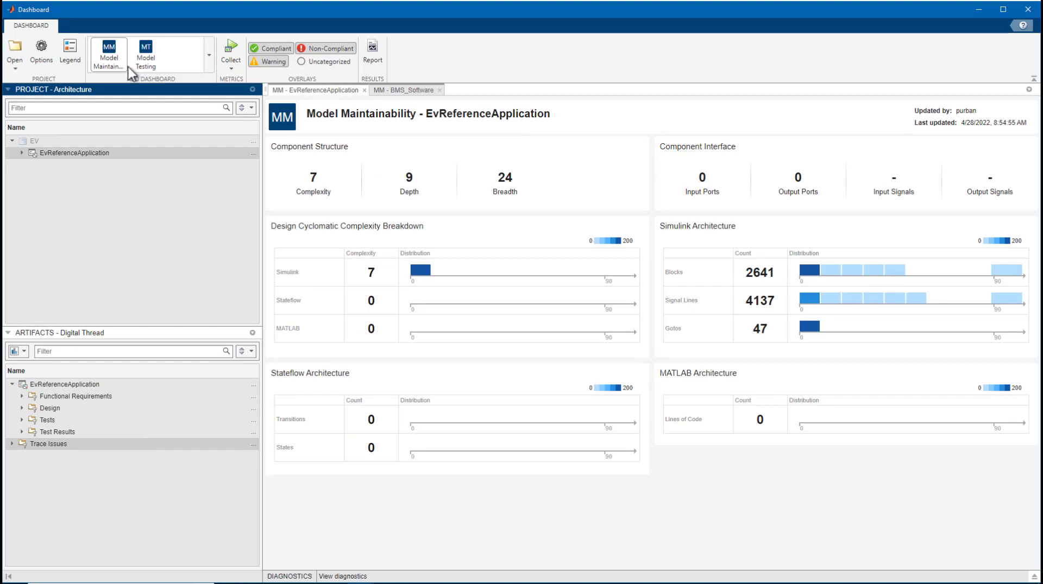
mouse_move(146, 67)
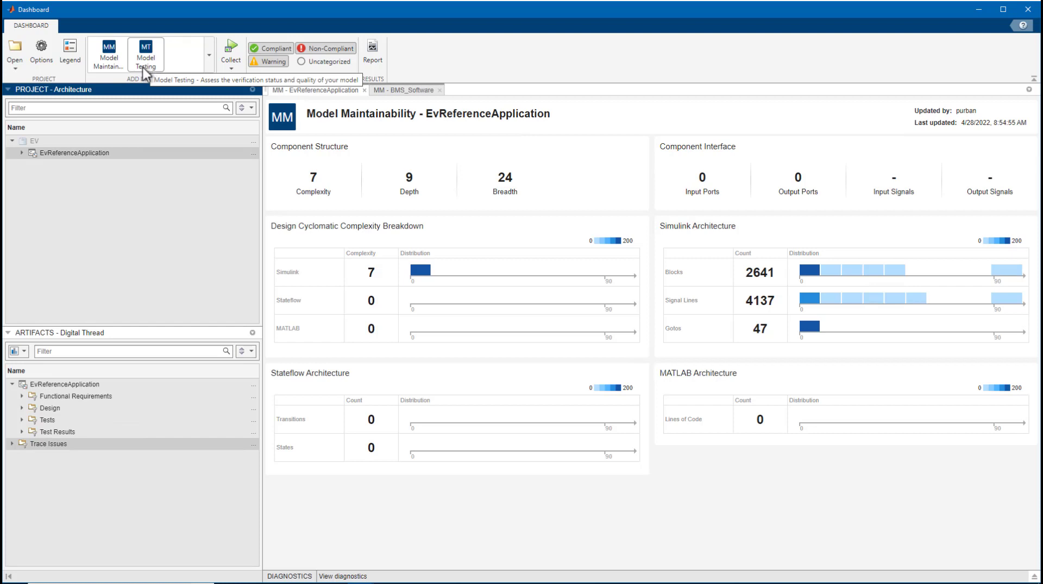
mouse_move(133, 80)
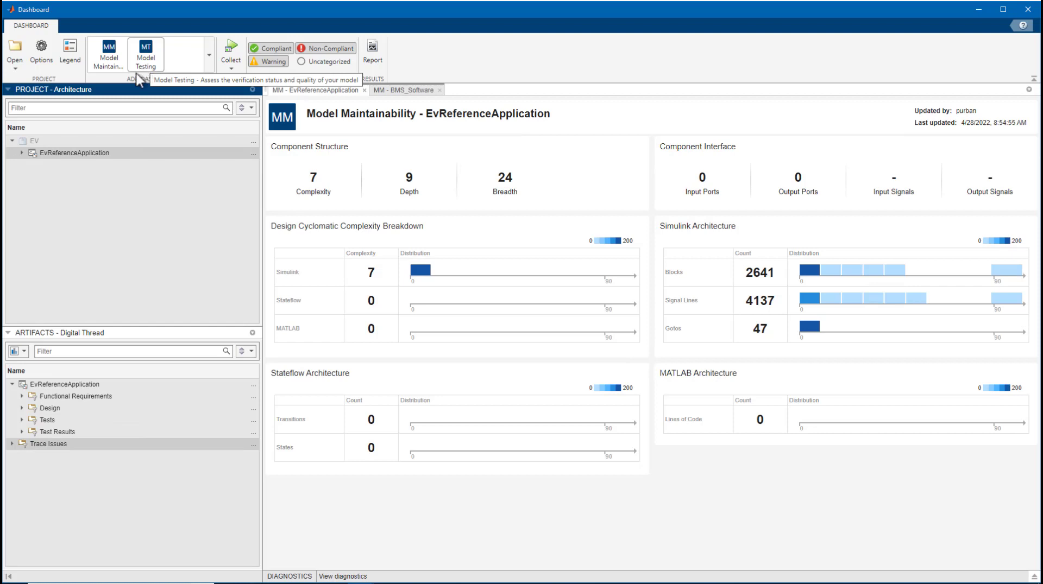
mouse_move(125, 101)
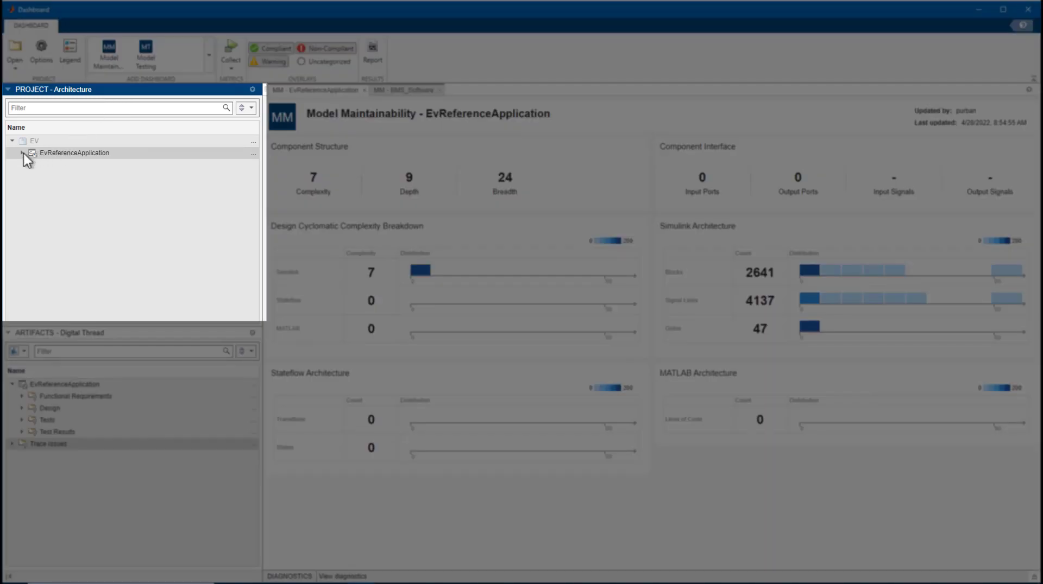
Drill into EvReferenceApplication's design artifacts and show BMS_Software's metrics (complexity 110, depth 6, breadth 22)
left_click(24, 152)
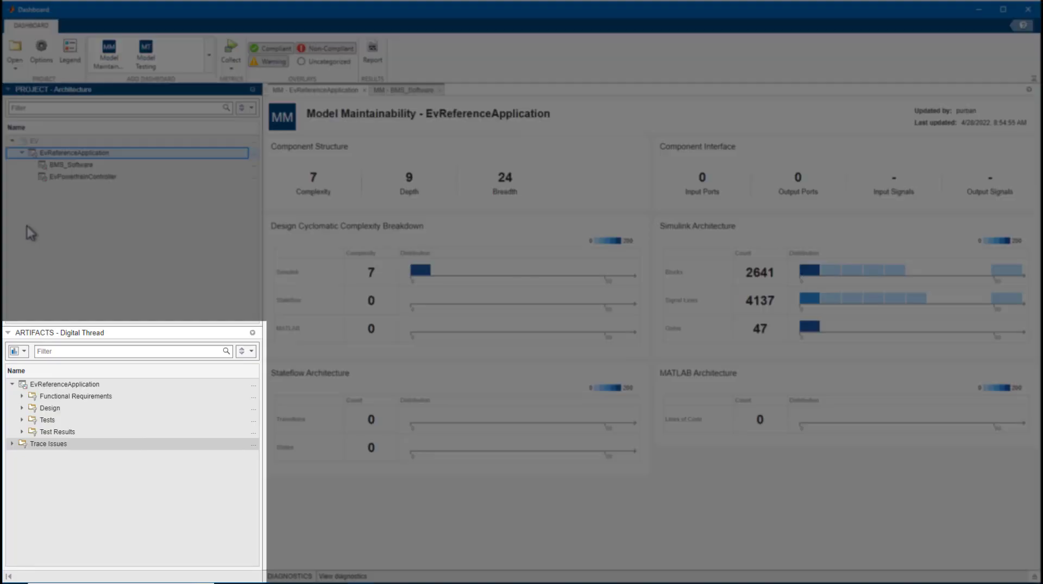
mouse_move(24, 410)
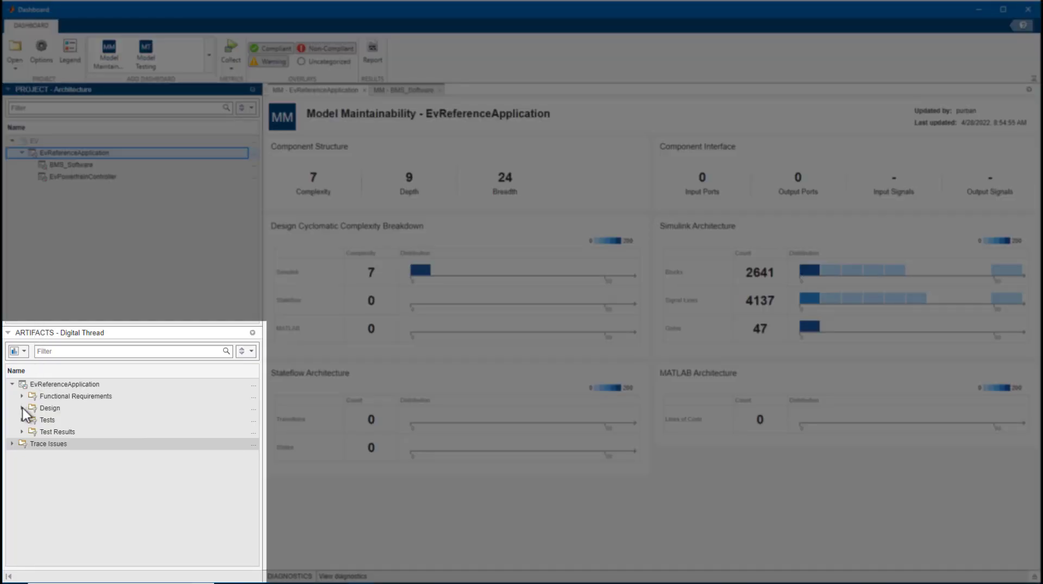
left_click(18, 408)
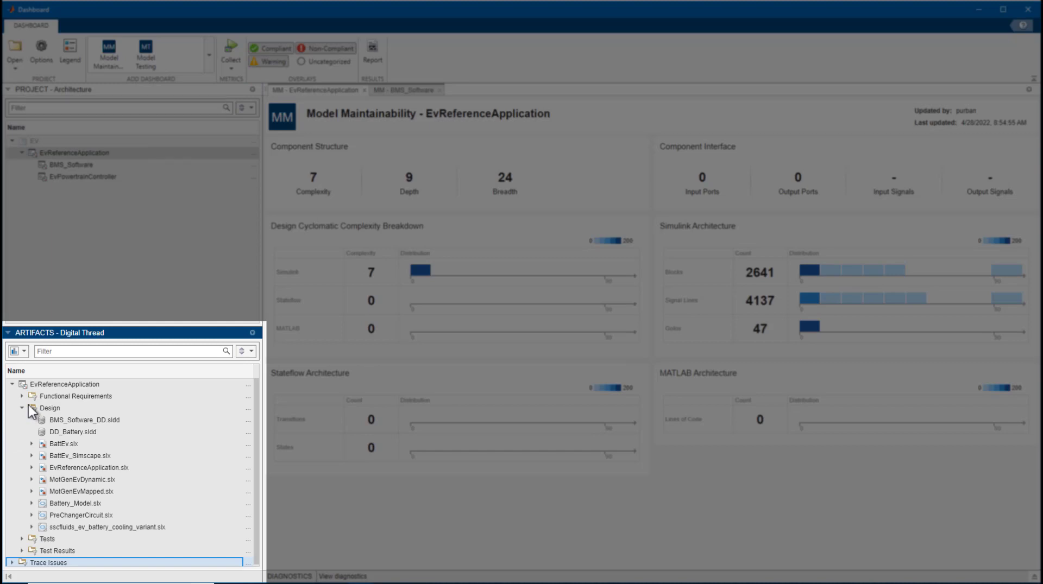
mouse_move(39, 306)
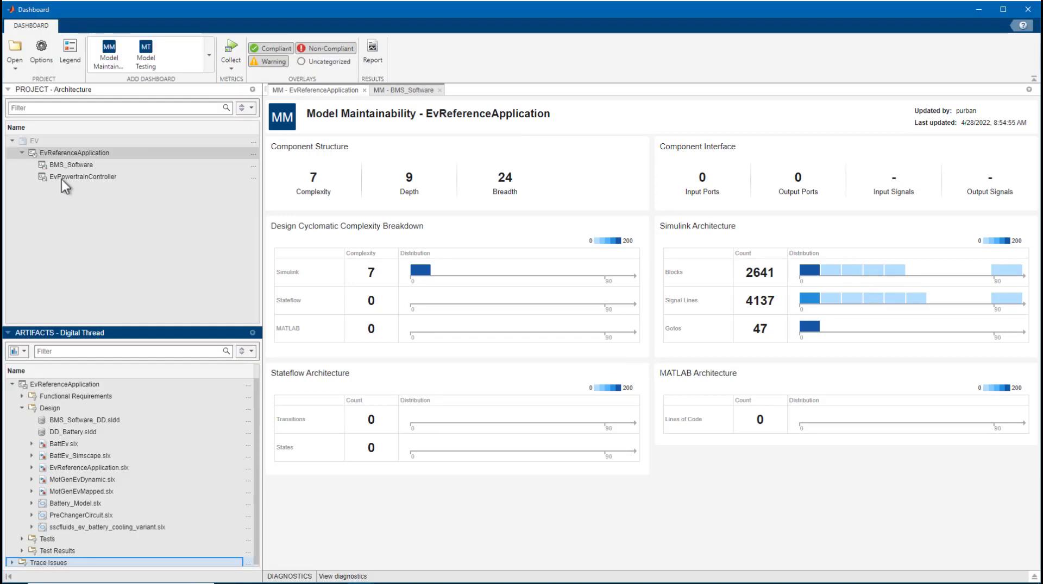
left_click(67, 164)
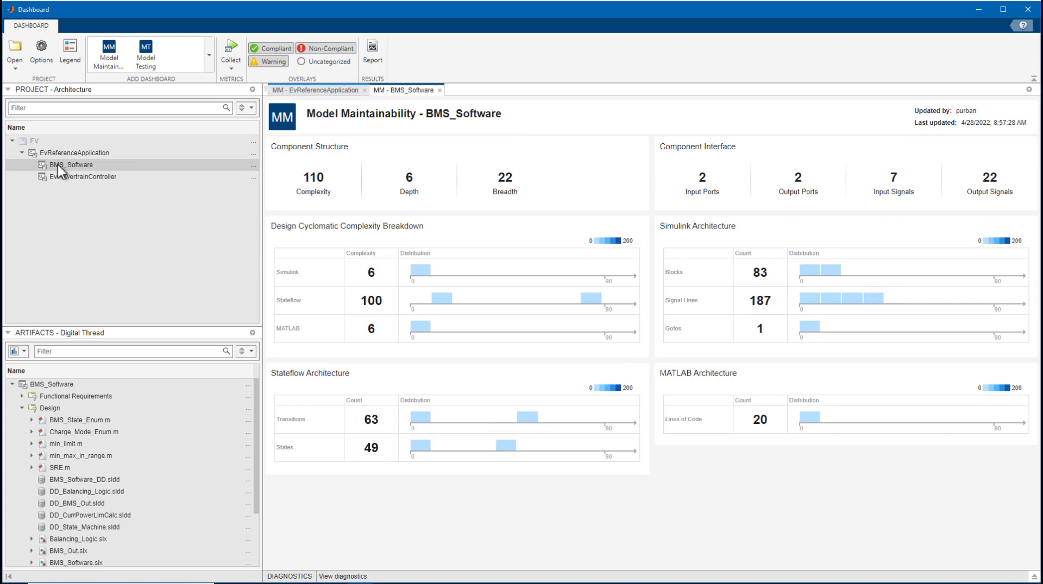
mouse_move(52, 90)
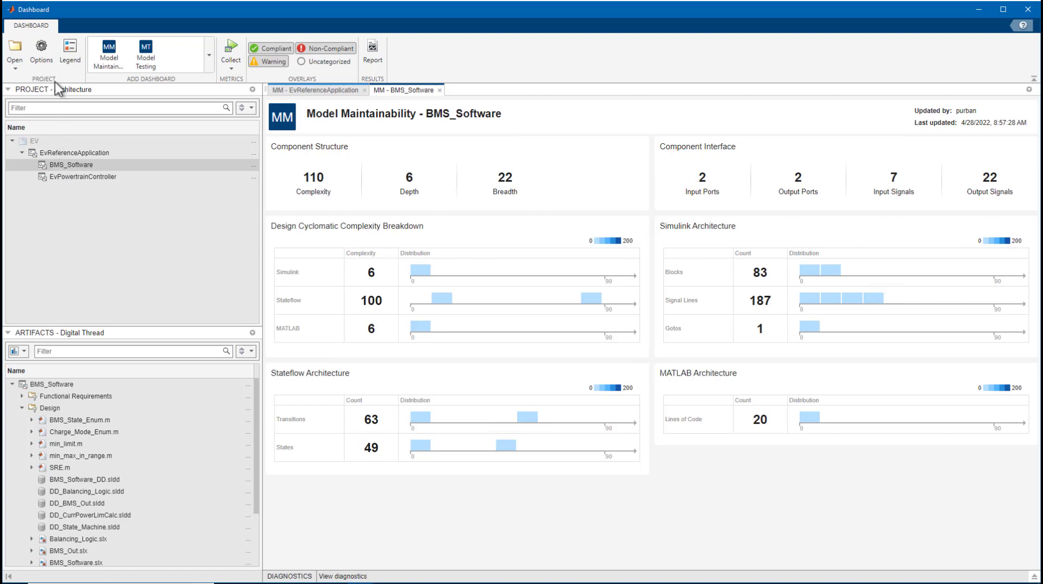
Review the project classification options and cancel without changes
left_click(36, 46)
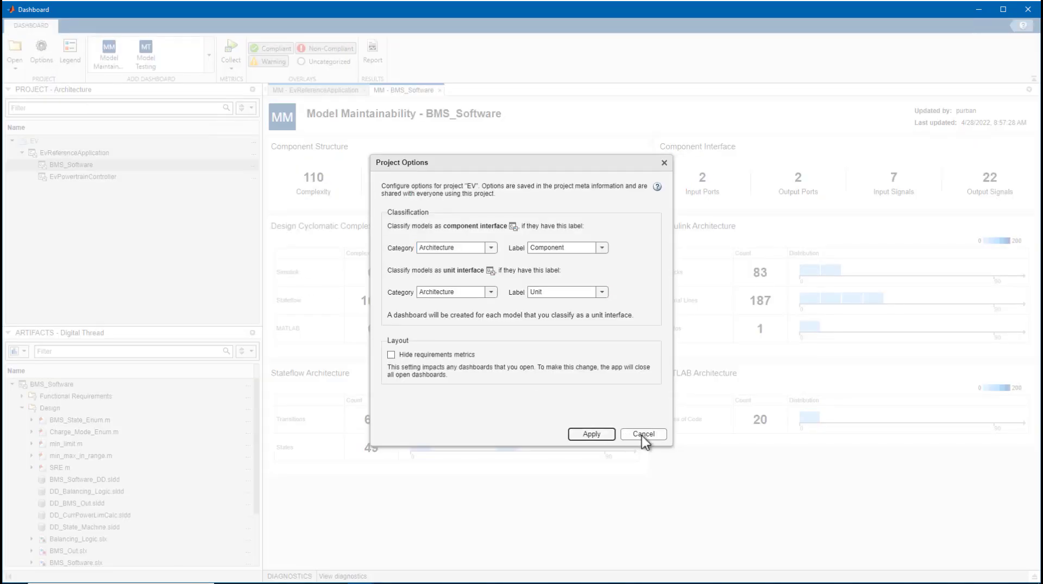
left_click(643, 435)
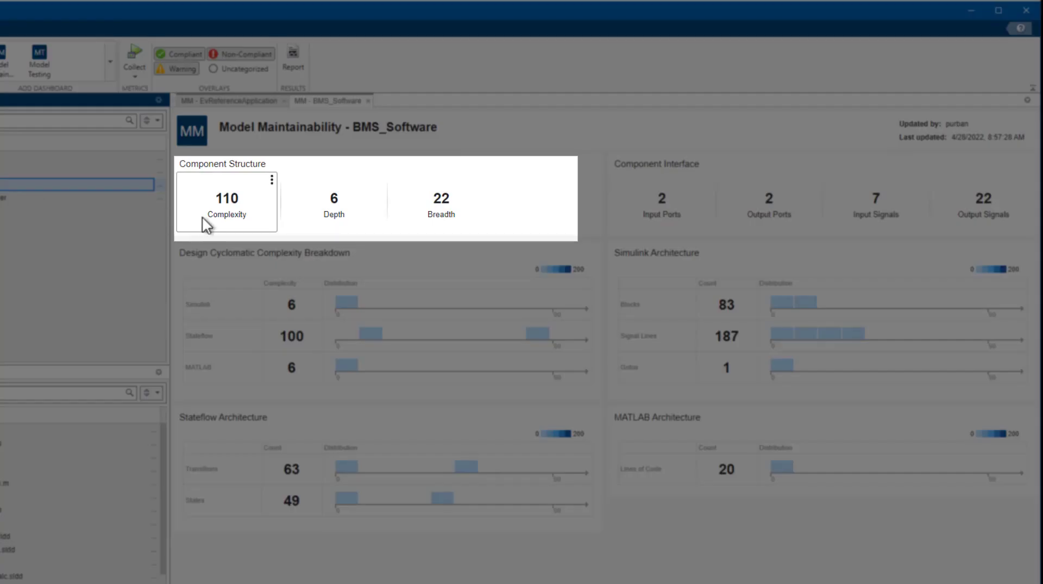
mouse_move(219, 220)
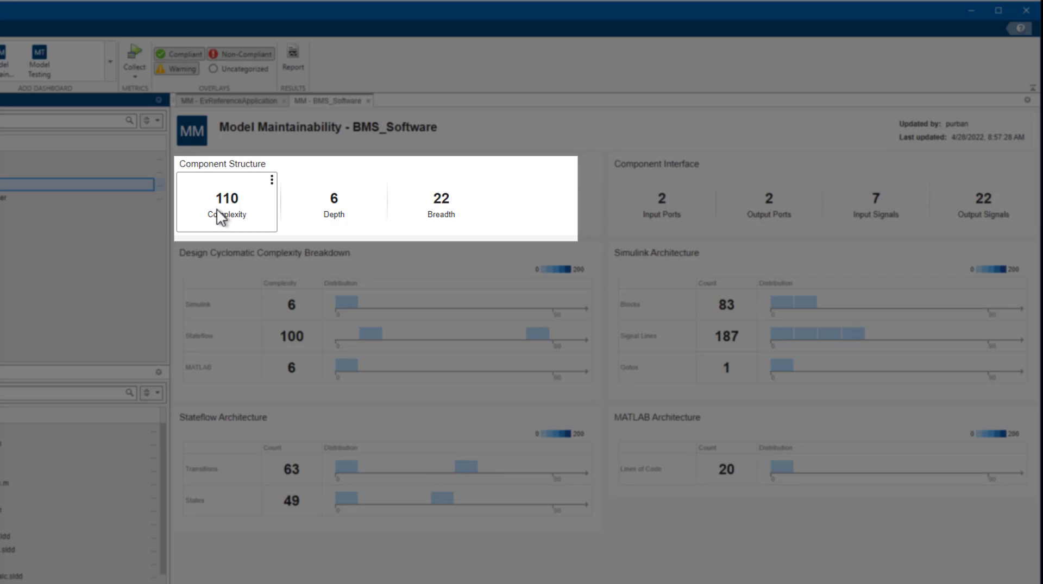
mouse_move(222, 221)
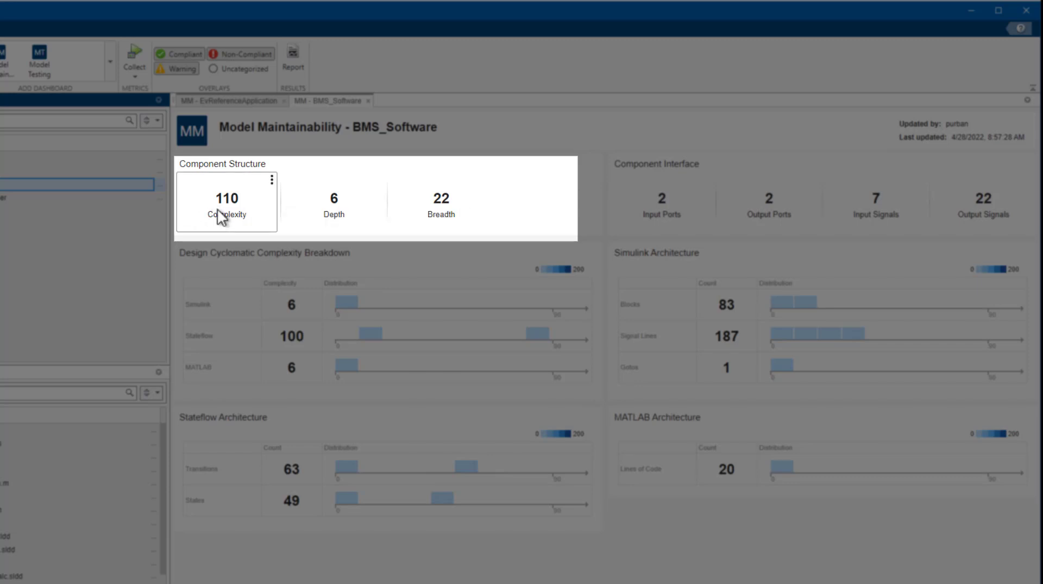
mouse_move(234, 218)
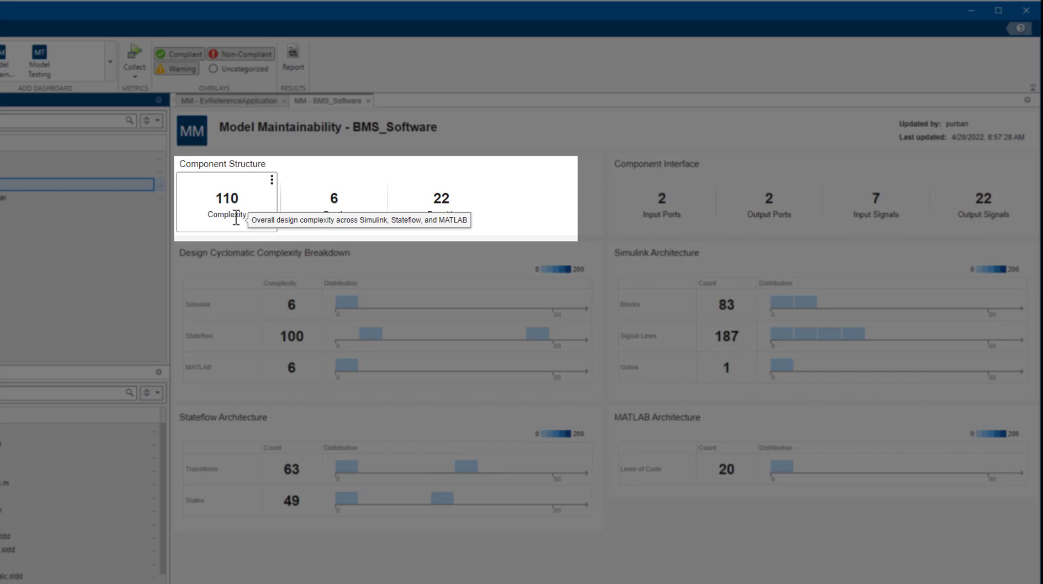
mouse_move(332, 219)
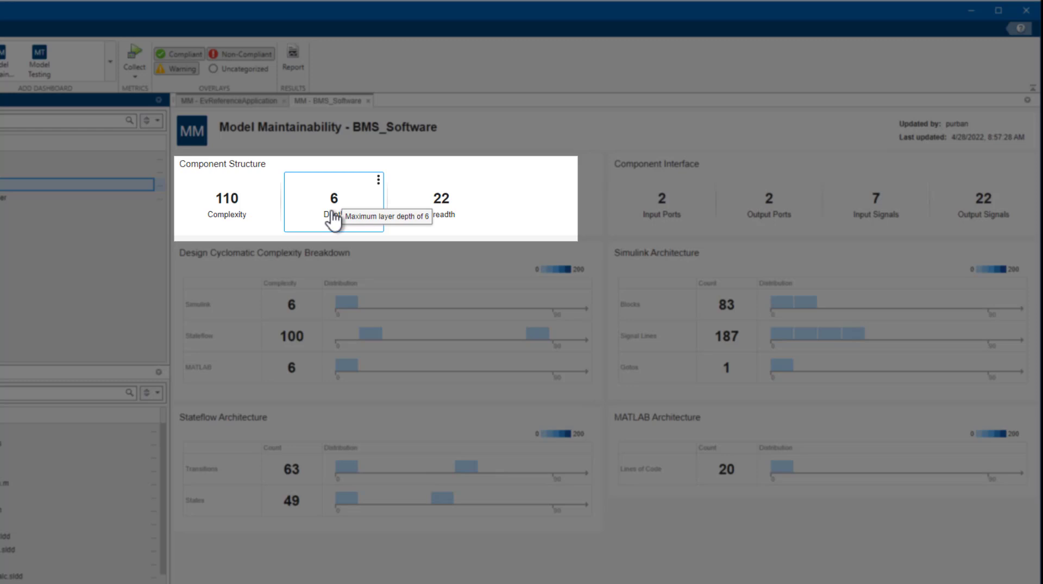
mouse_move(335, 225)
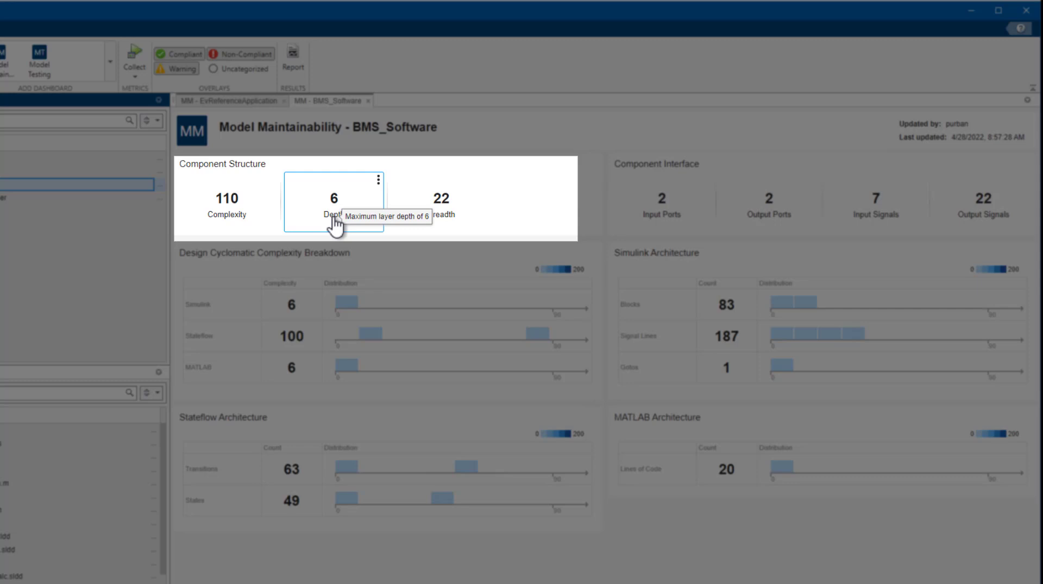
mouse_move(436, 230)
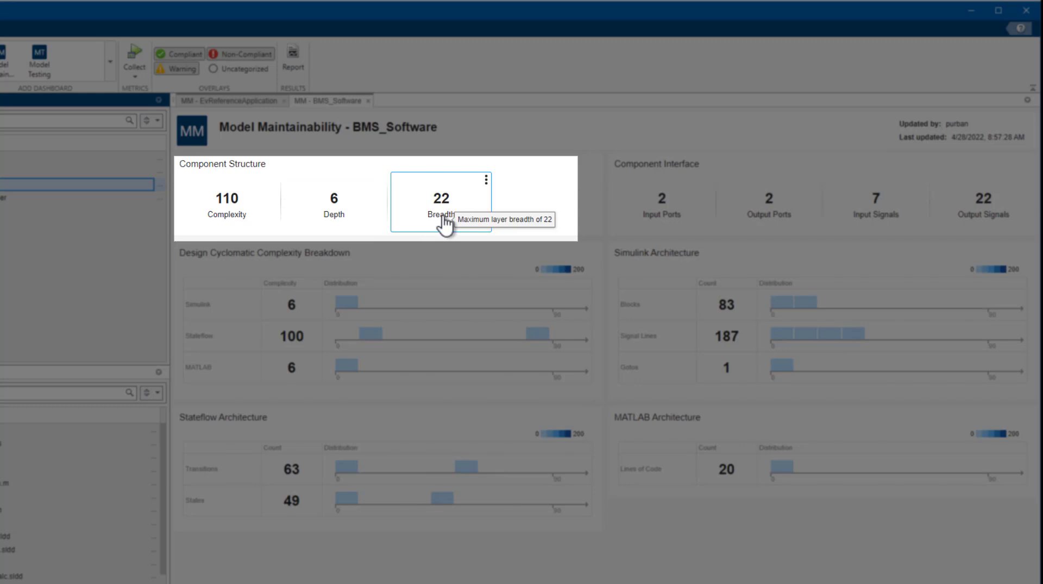
mouse_move(488, 185)
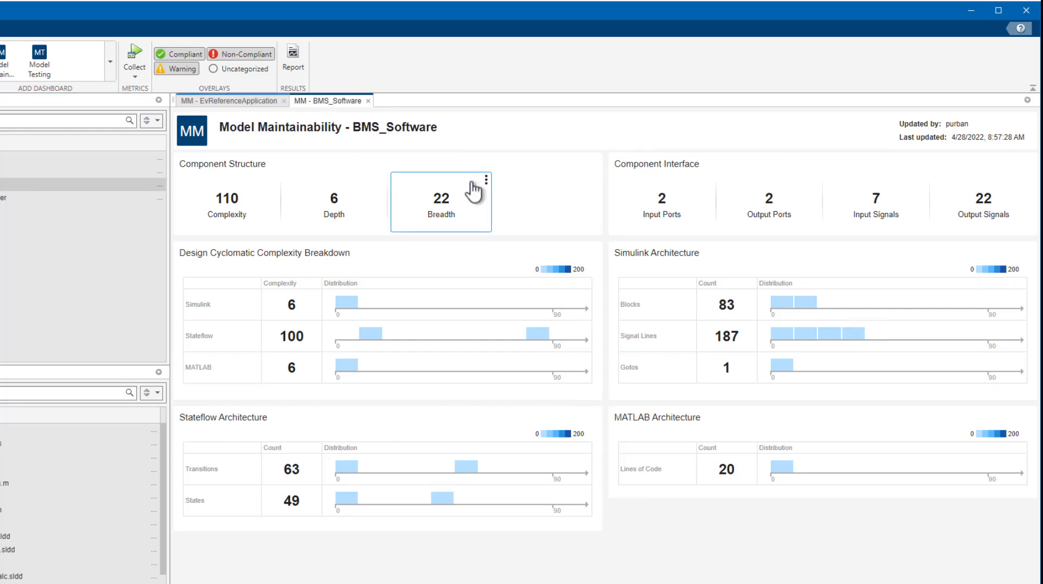
left_click(487, 178)
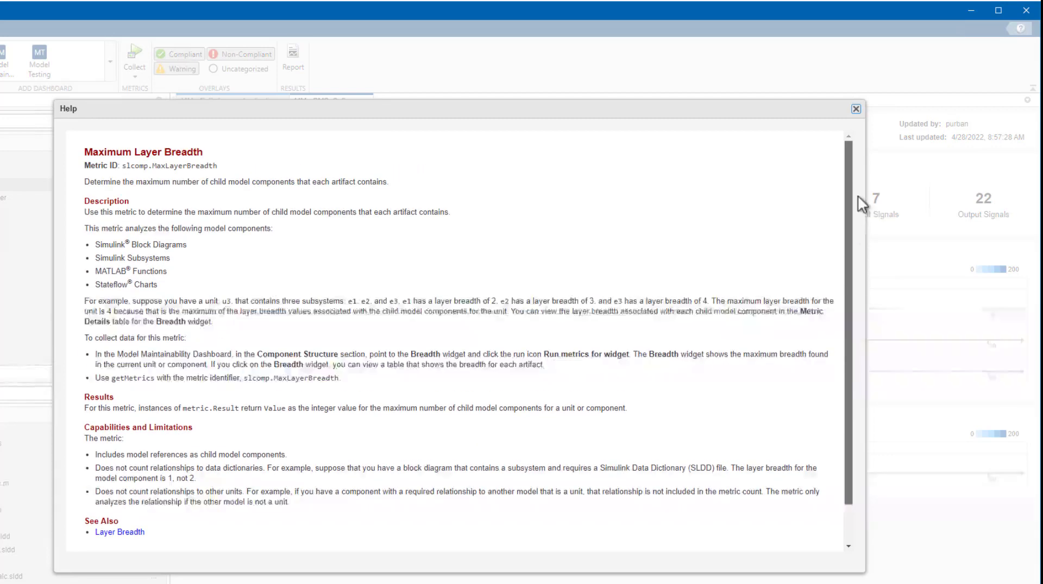
left_click(853, 109)
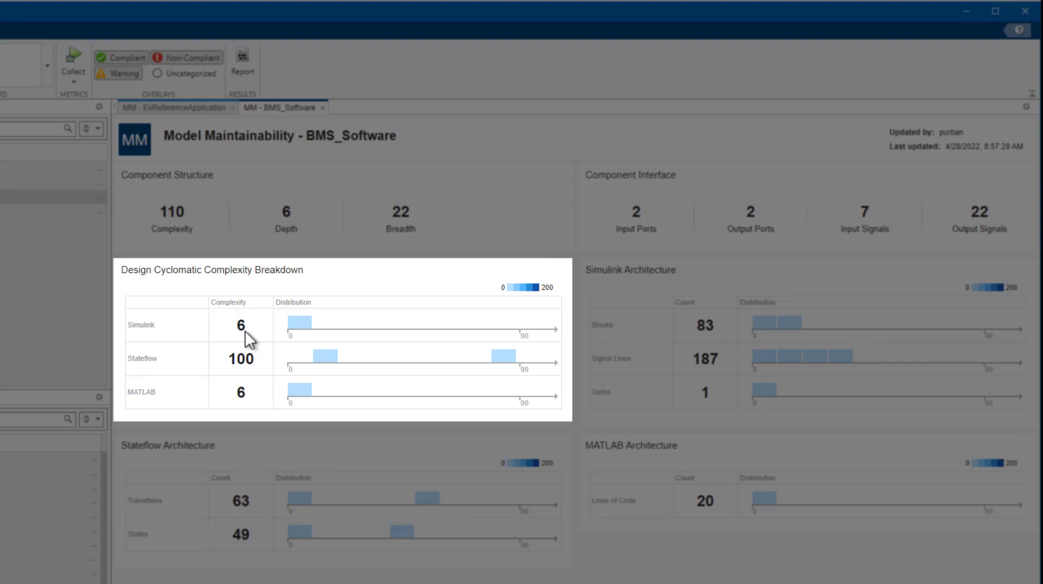
mouse_move(258, 397)
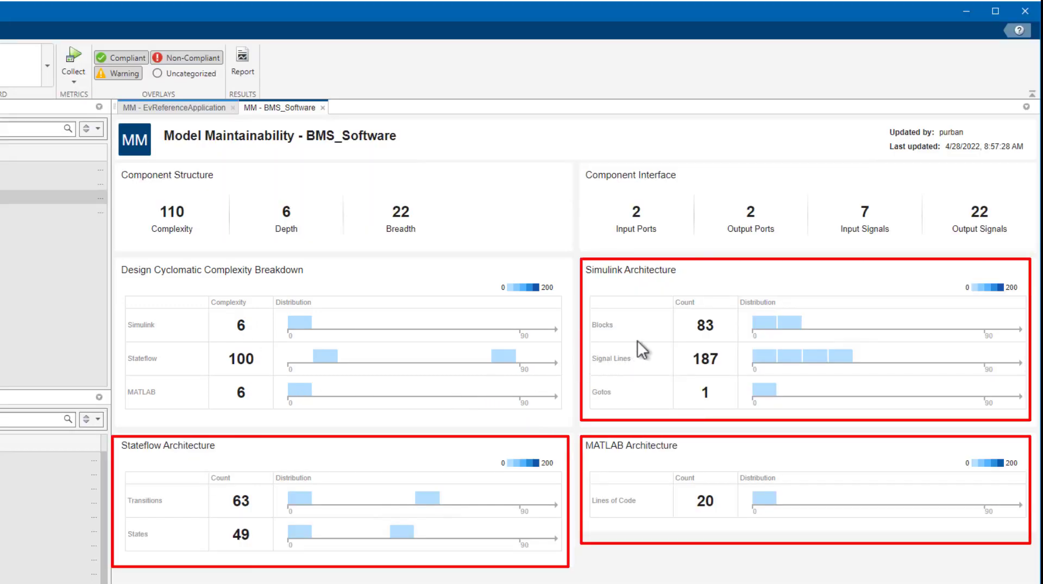
mouse_move(715, 338)
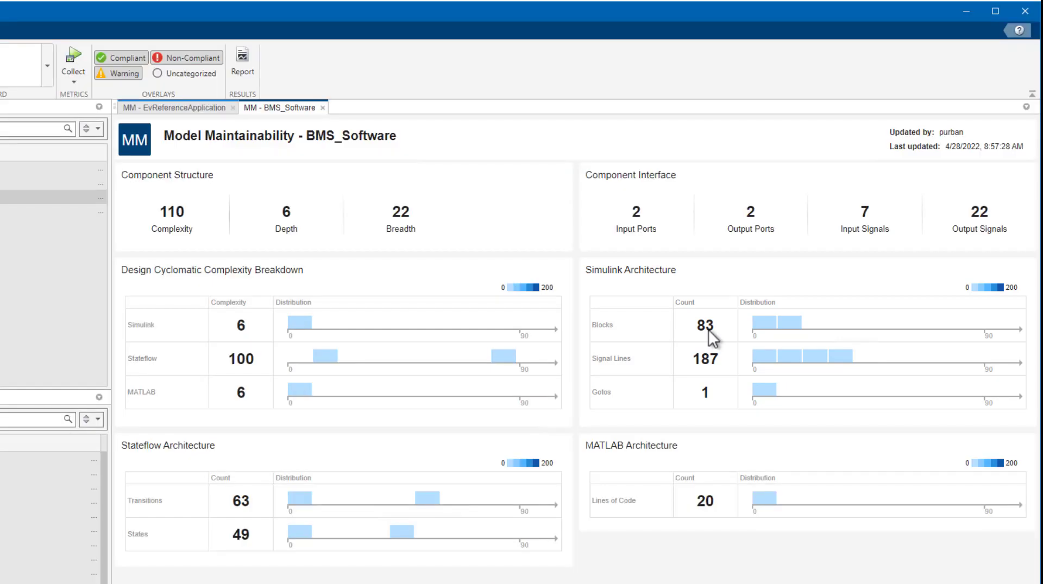
left_click(703, 325)
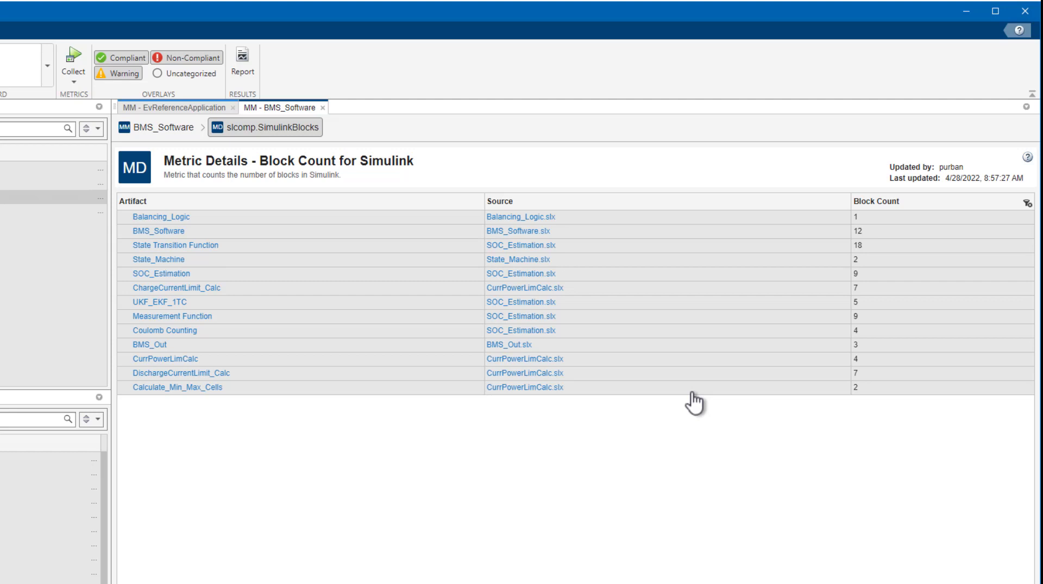
mouse_move(695, 411)
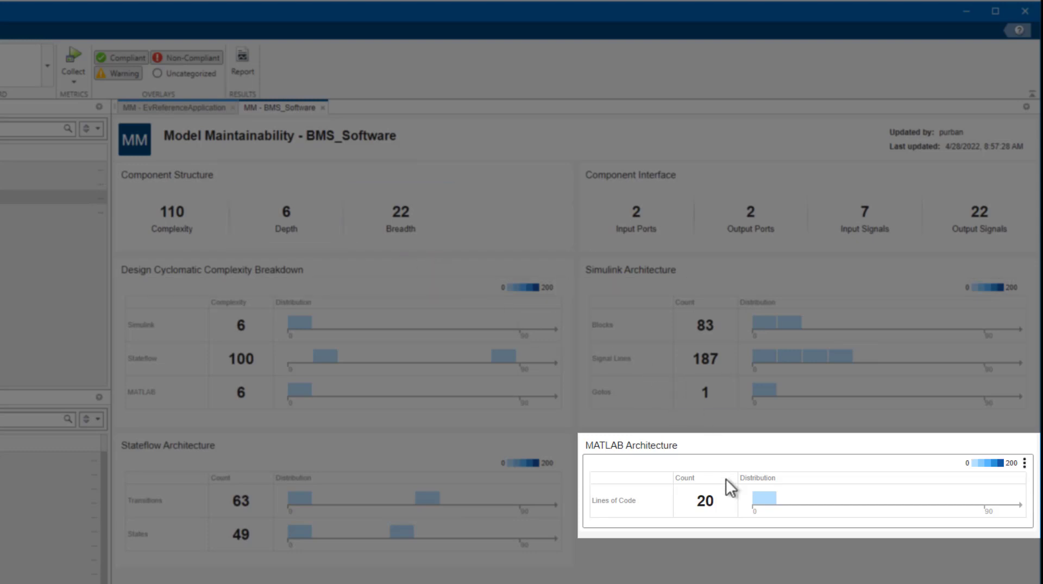
left_click(704, 501)
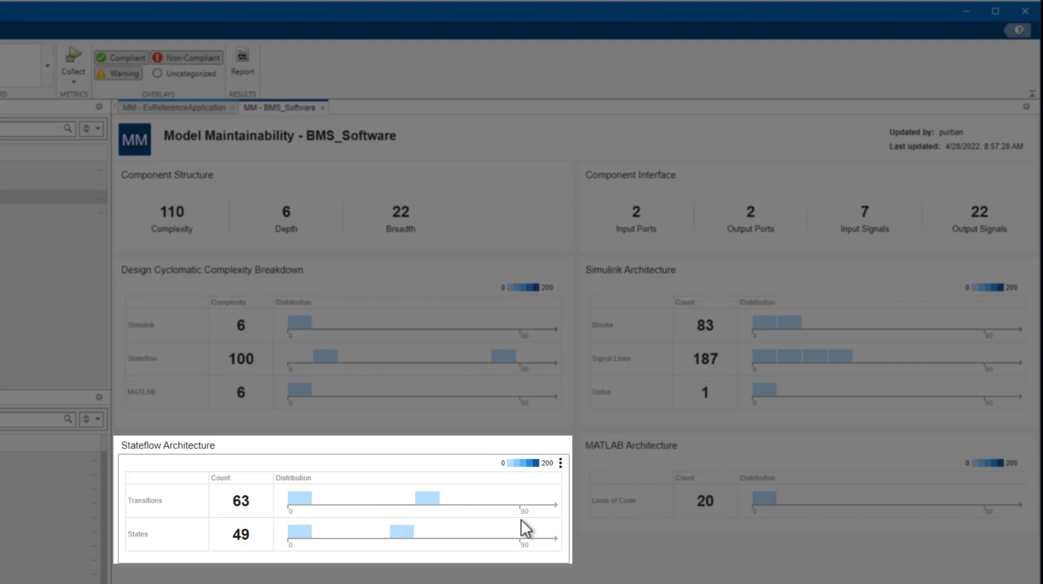
left_click(242, 501)
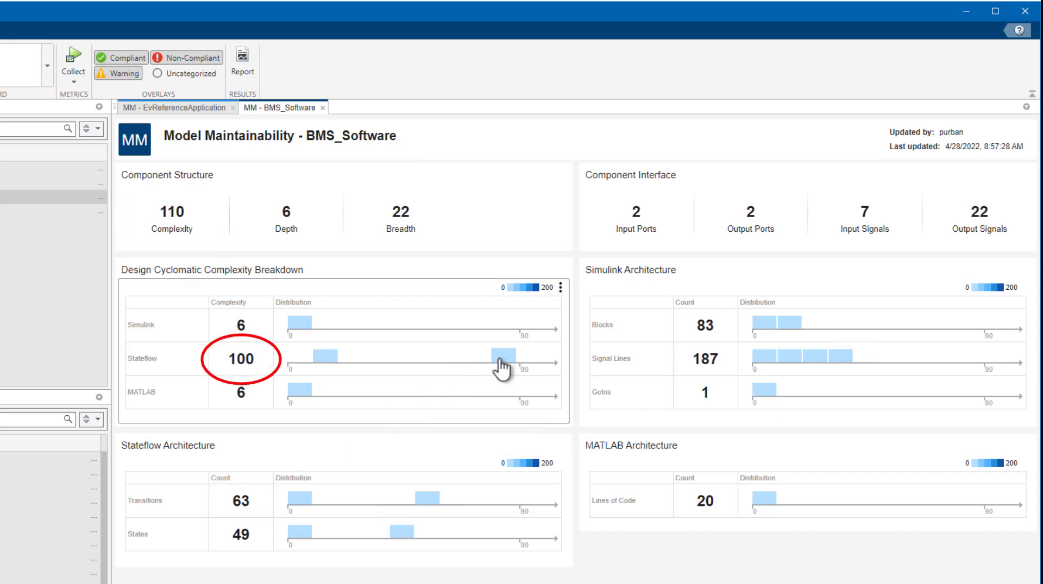
mouse_move(501, 359)
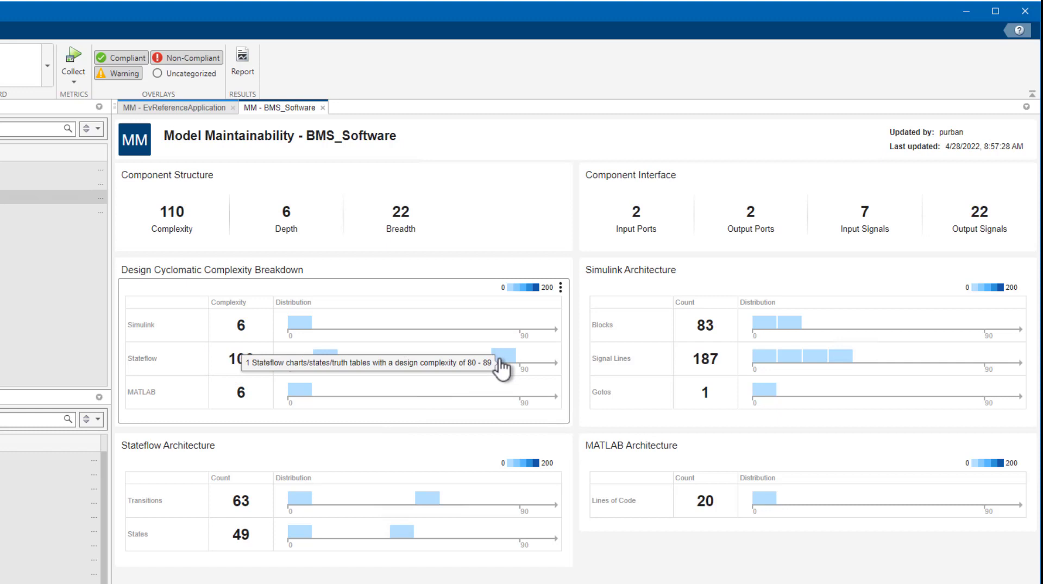
View Stateflow decision count details and follow the State_Machine artifact link (71 graphical, 16 code decisions)
left_click(508, 360)
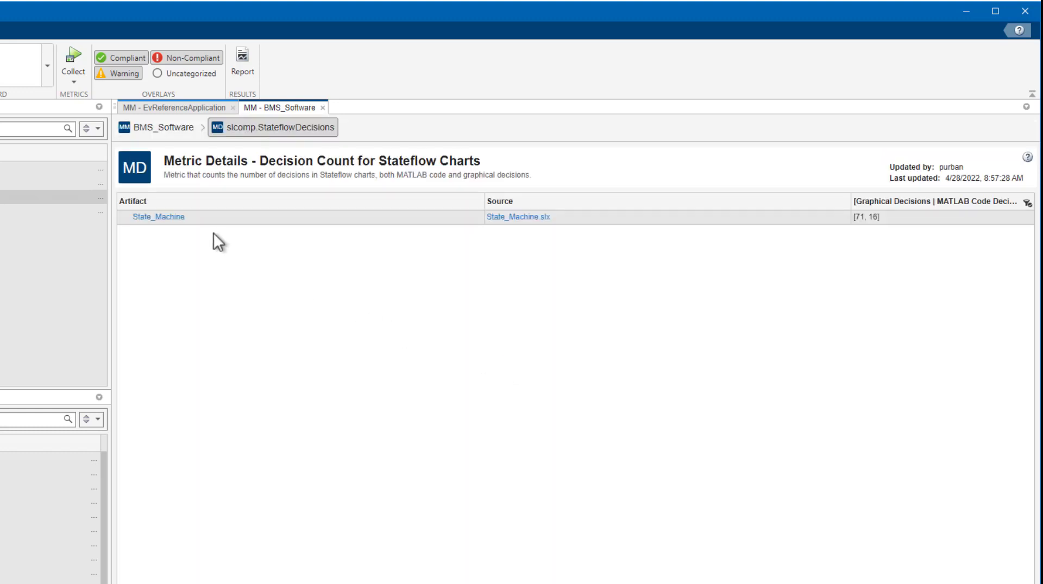
mouse_move(171, 231)
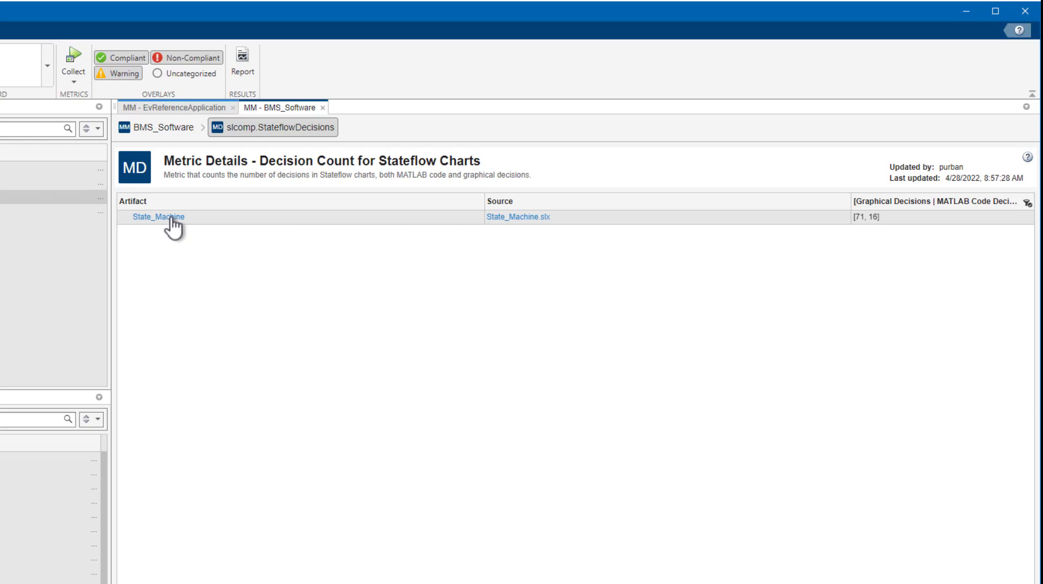
left_click(159, 216)
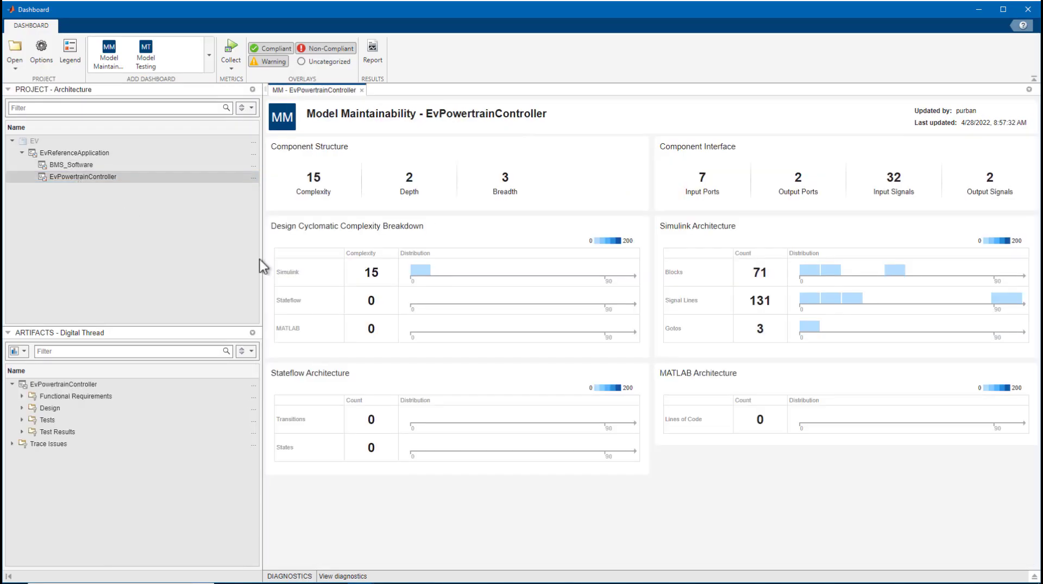
mouse_move(1036, 333)
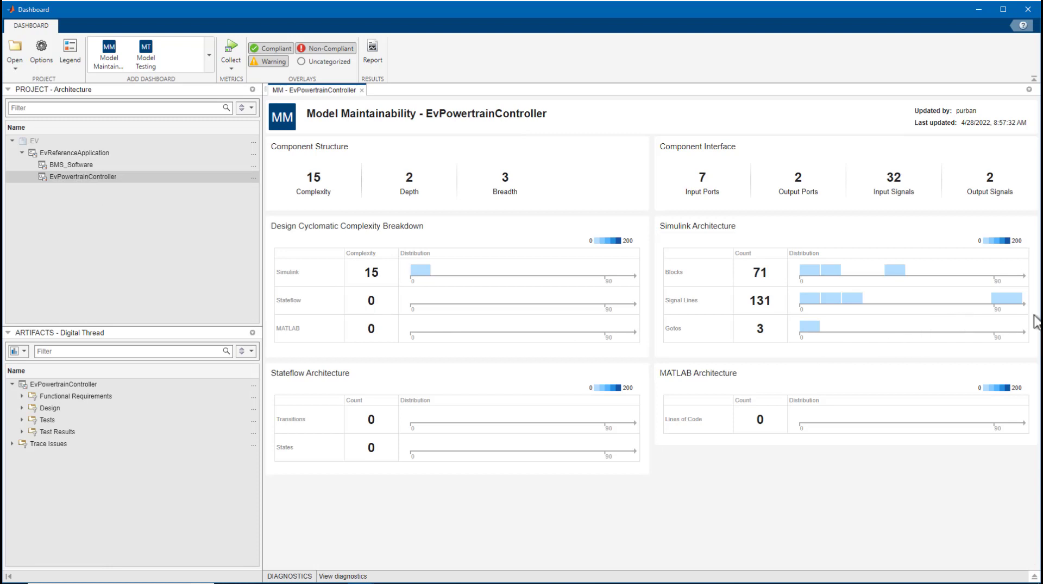
View EvPowertrainController's signal line count details (131 lines) and follow its artifact link
left_click(760, 300)
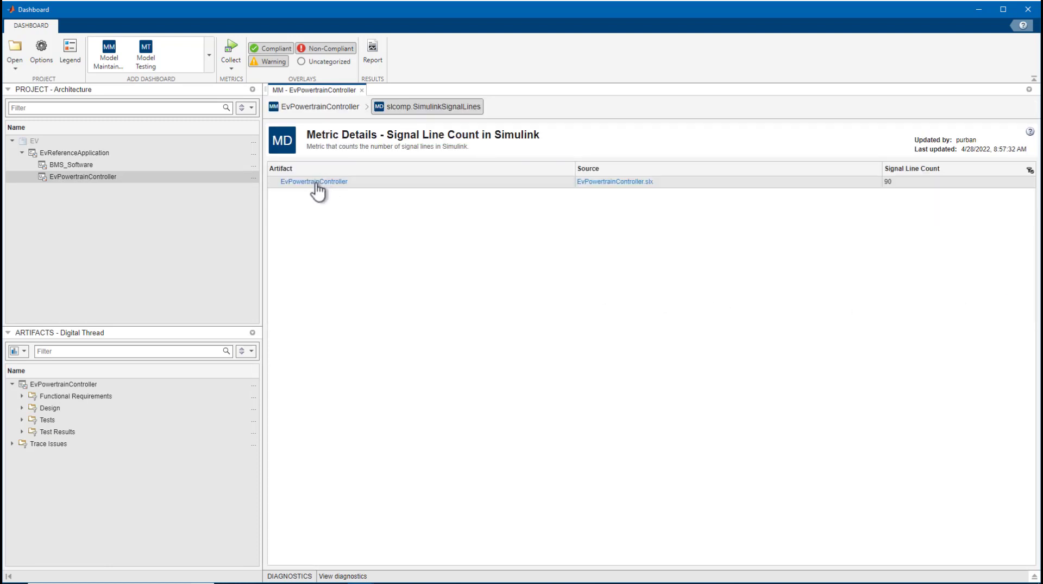
left_click(312, 182)
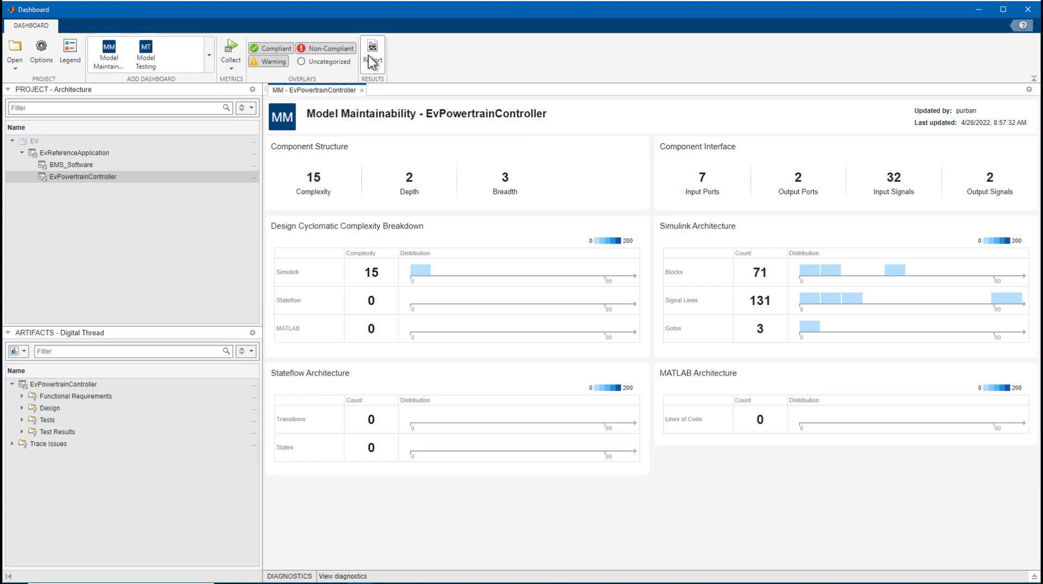
Generate the HTML Model Maintainability Report for project EV, review it, and close the viewer
left_click(372, 48)
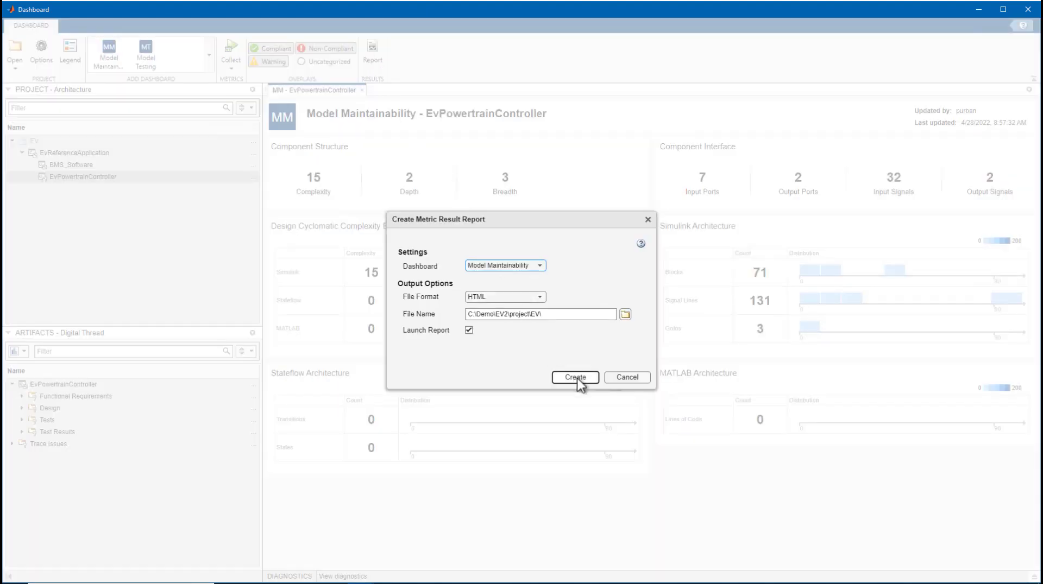
left_click(575, 377)
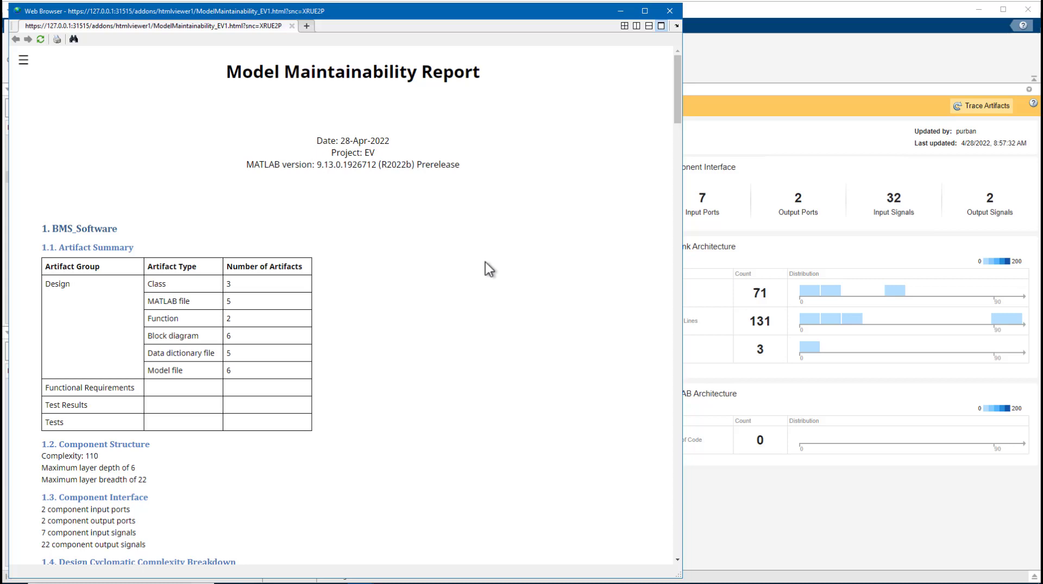
scroll("down", 3)
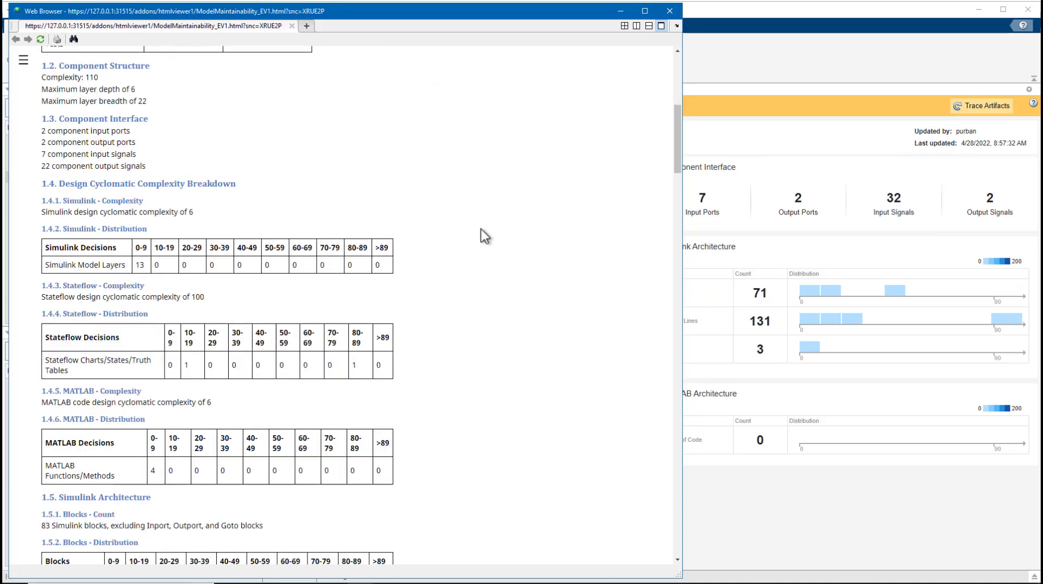
scroll("down", 3)
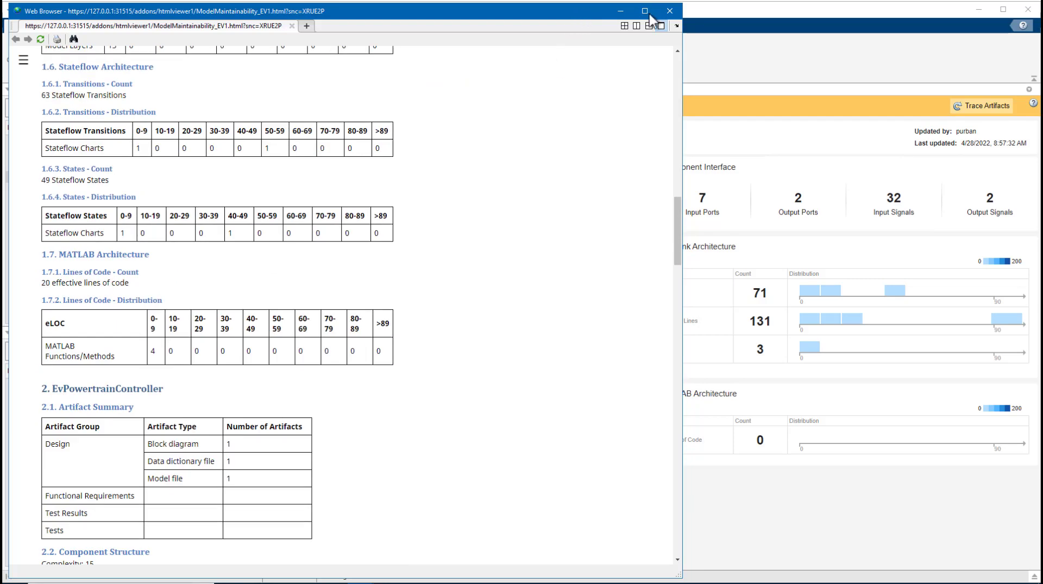
left_click(669, 11)
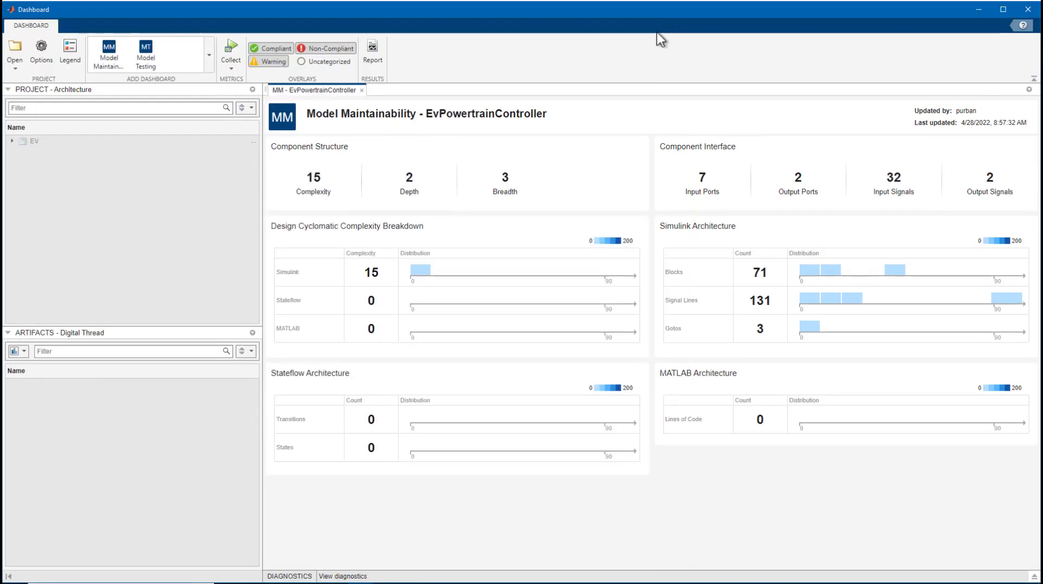
Return to BMS_Software's dashboard via the EV project tree (complexity 110, 83 blocks)
left_click(8, 141)
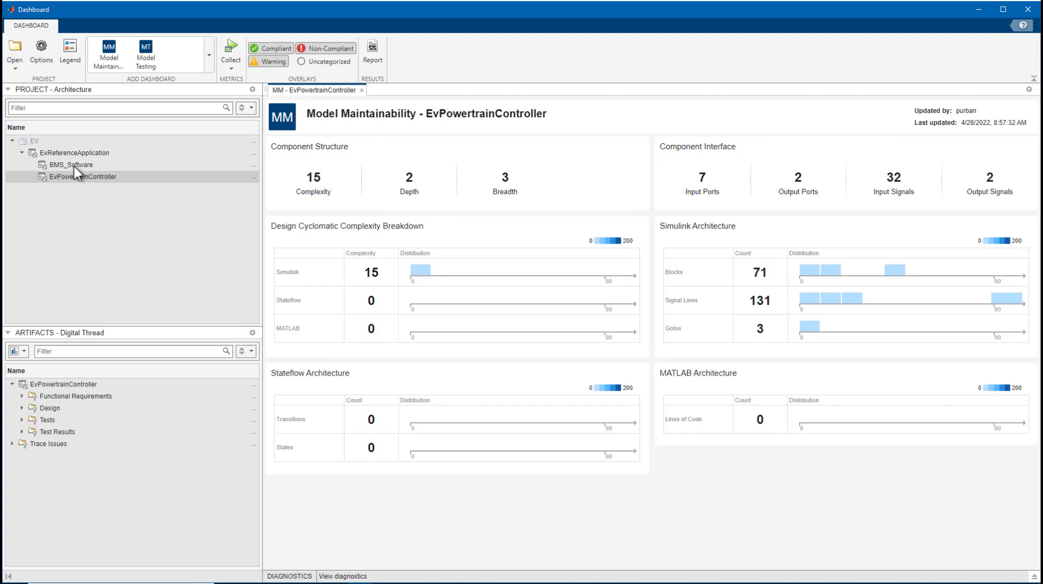
left_click(59, 165)
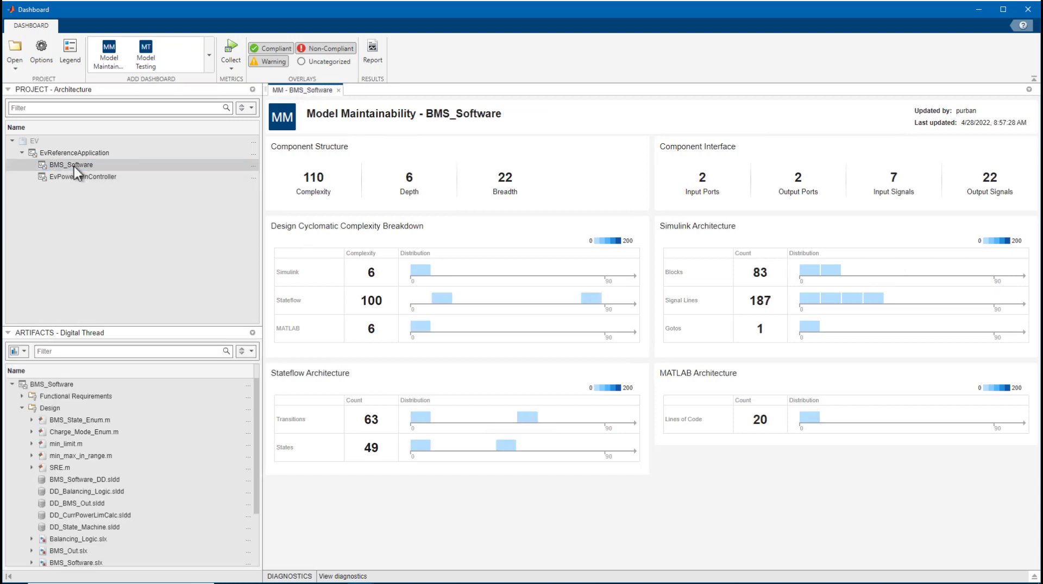